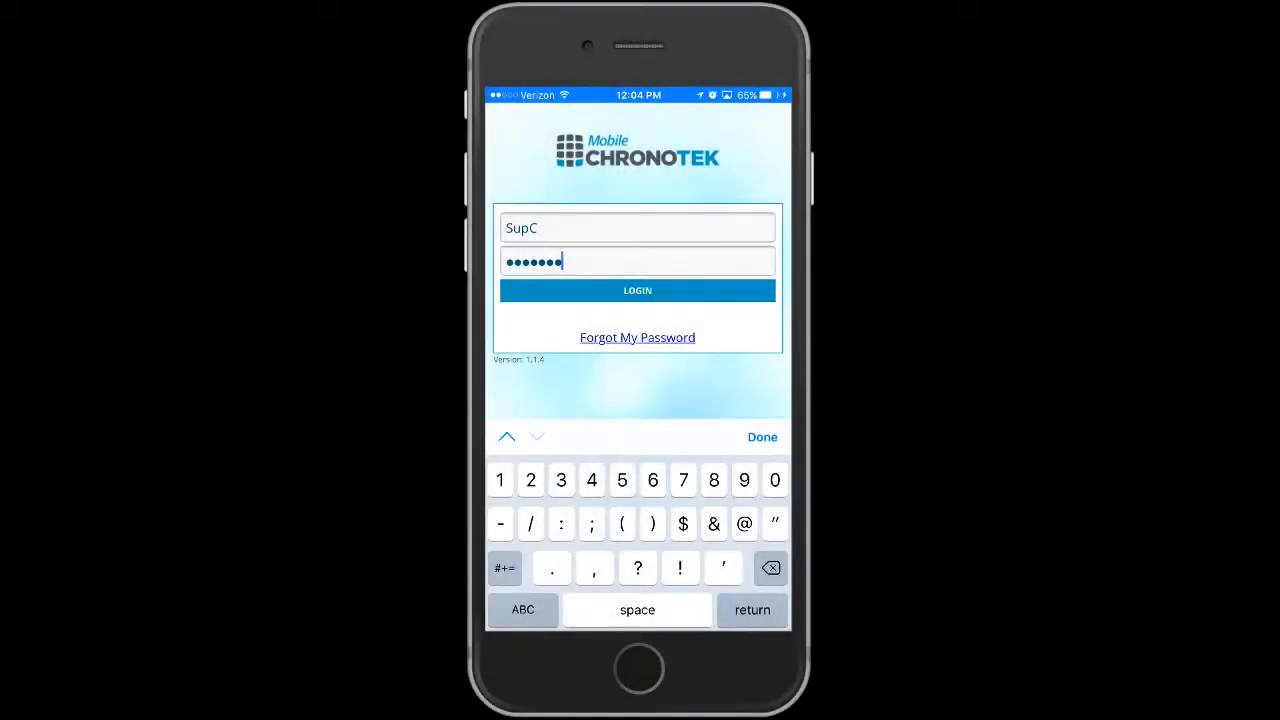
Step: Sign in as the supervisor with the entered user name and password
left_click(636, 290)
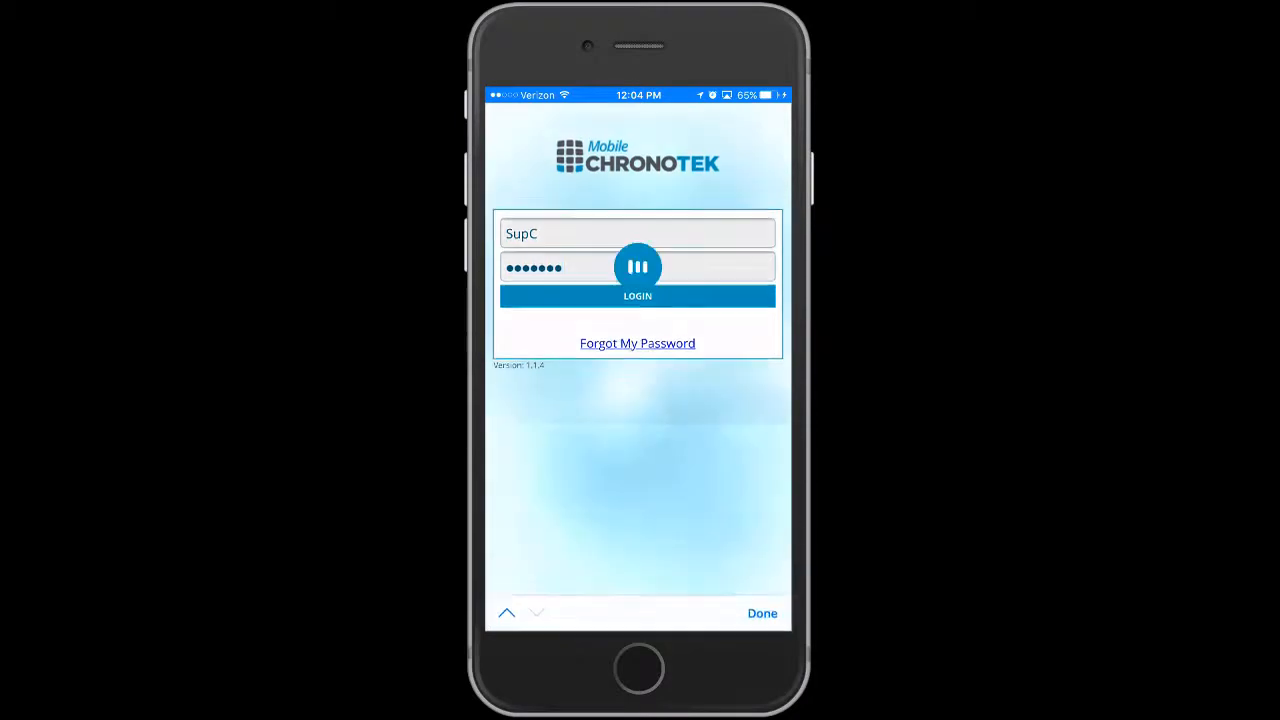
Step: Review today's Workforce Stats and head to the Time Cards summary
left_click(636, 296)
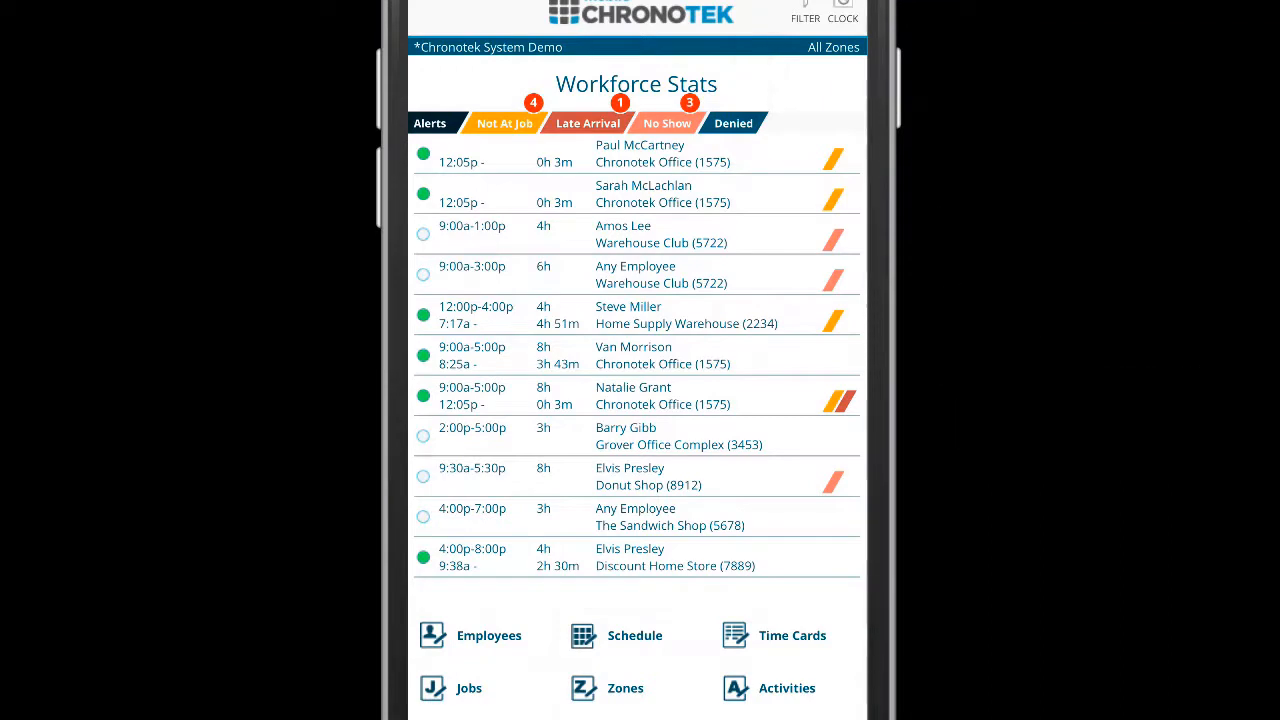
left_click(776, 636)
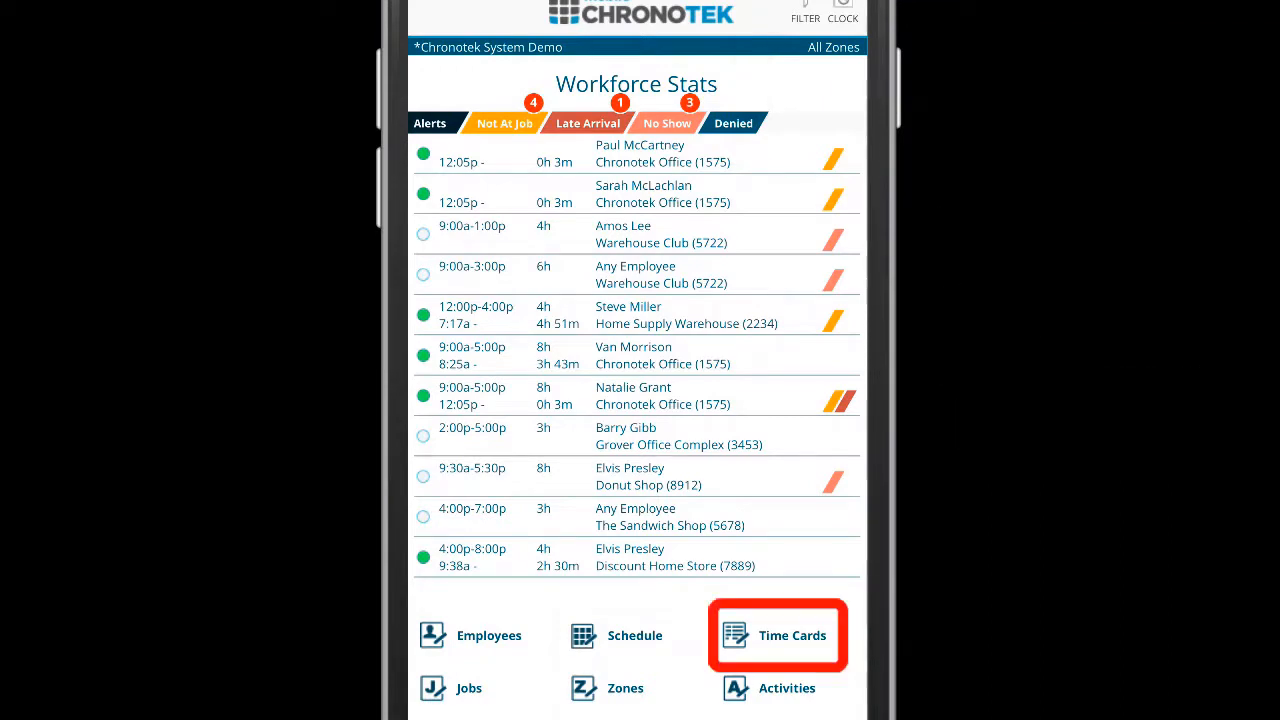
left_click(776, 636)
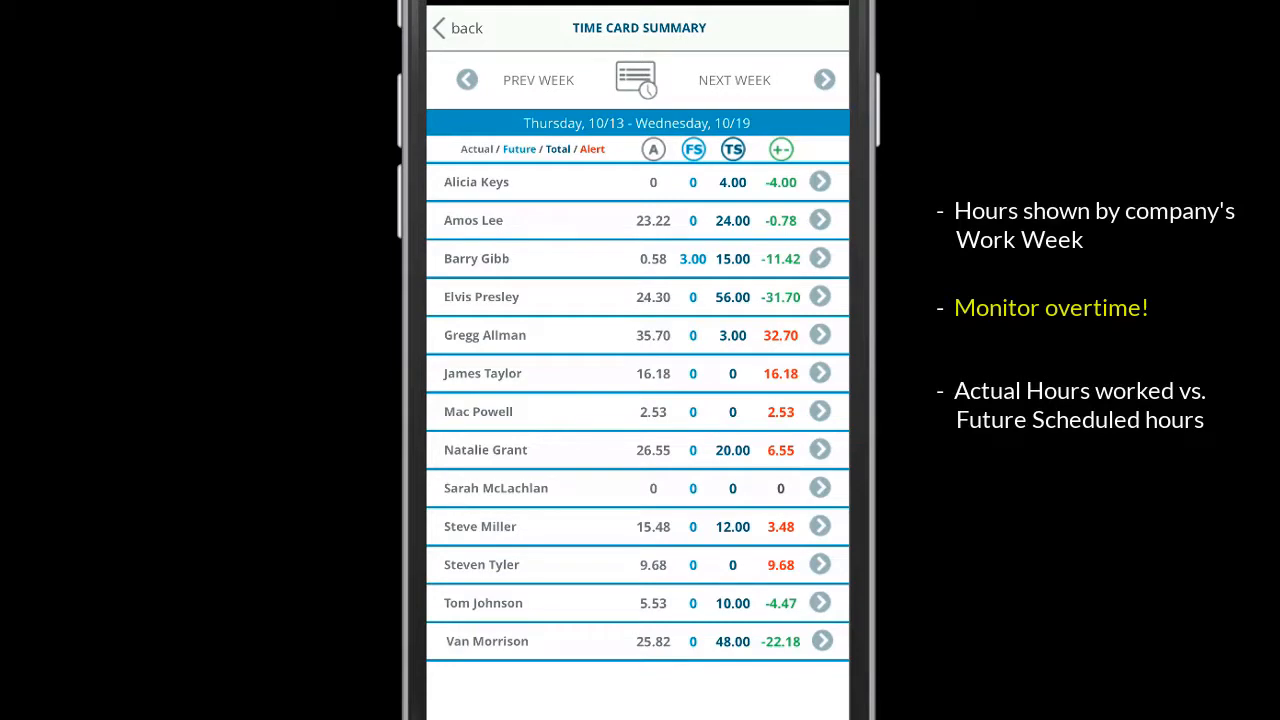
left_click(652, 148)
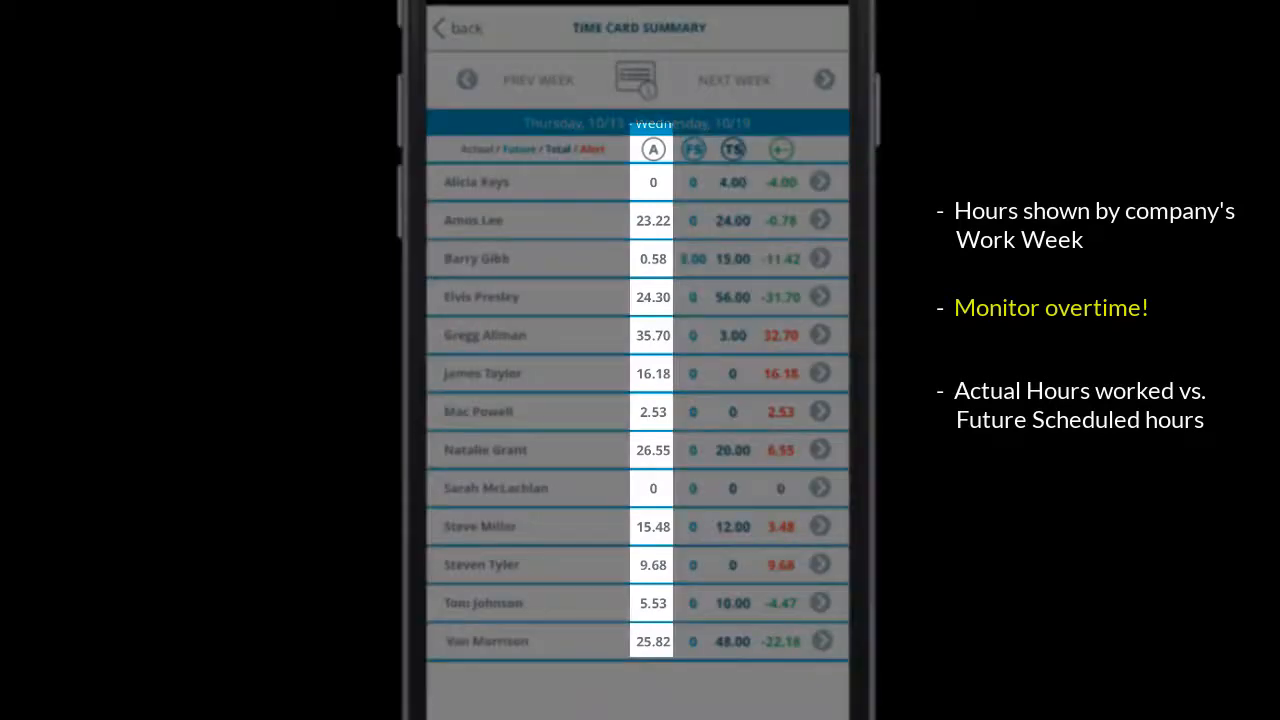
left_click(692, 148)
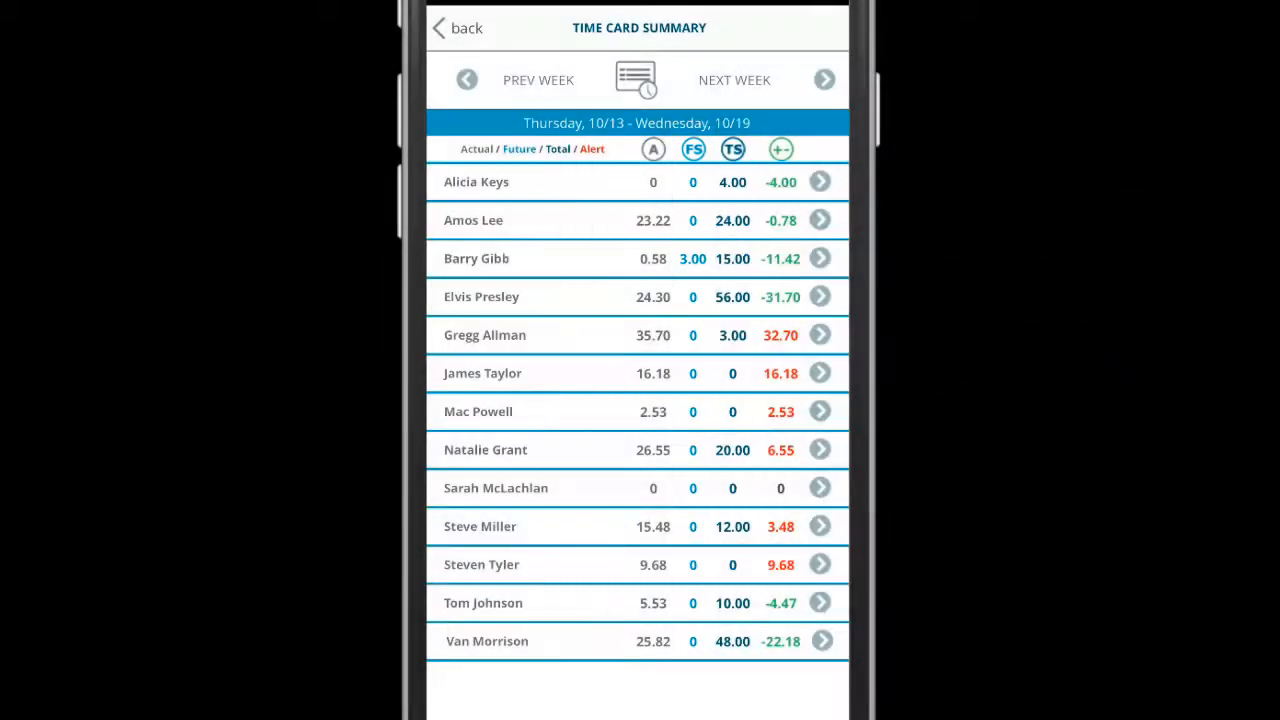
left_click(732, 148)
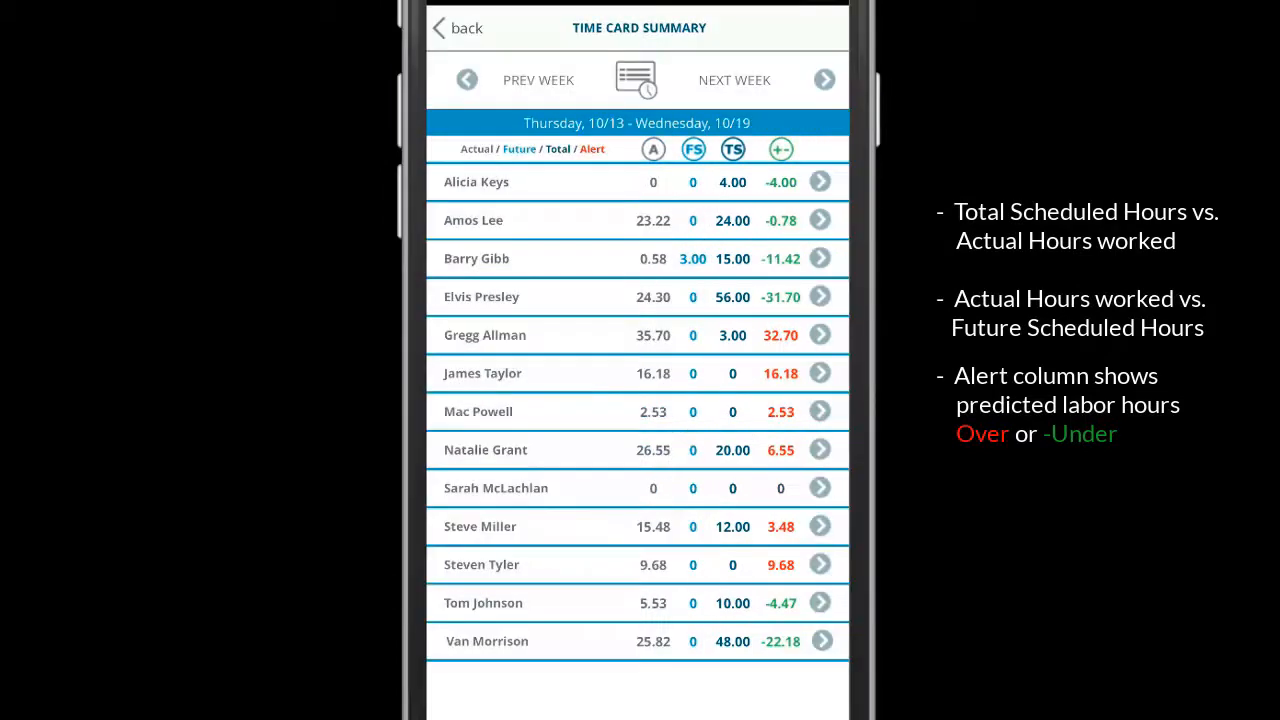
left_click(780, 148)
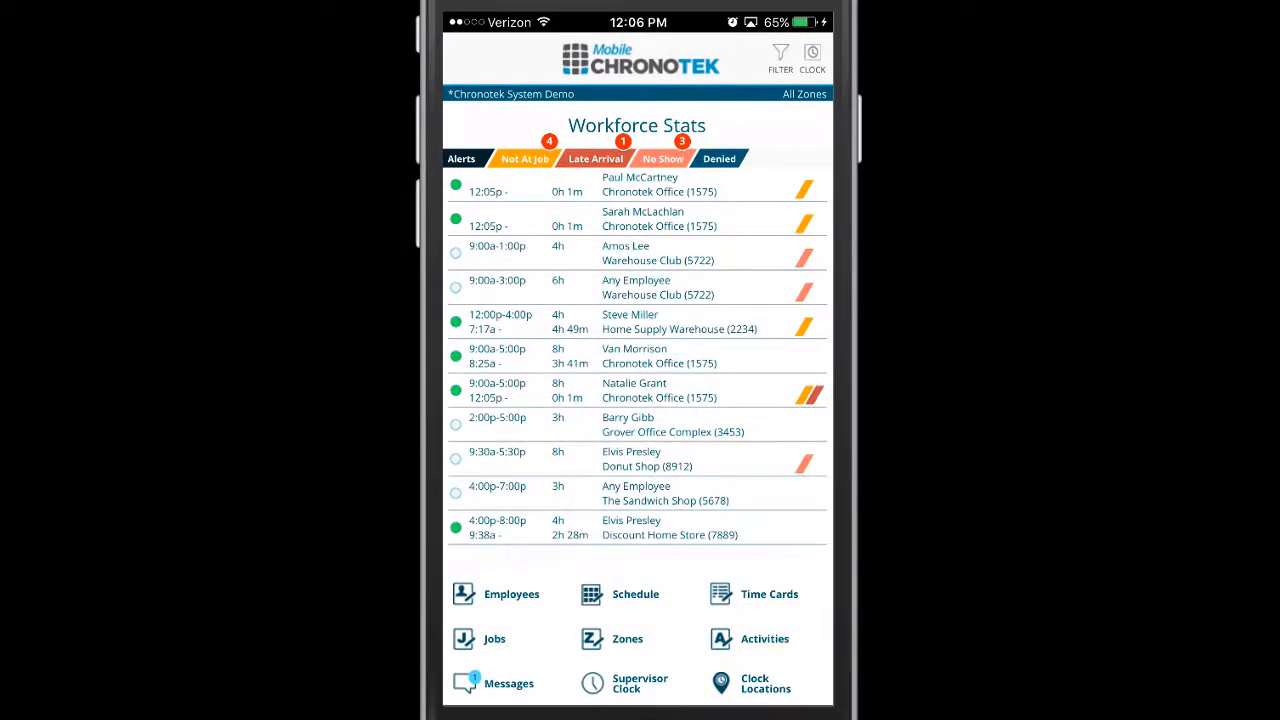
left_click(764, 684)
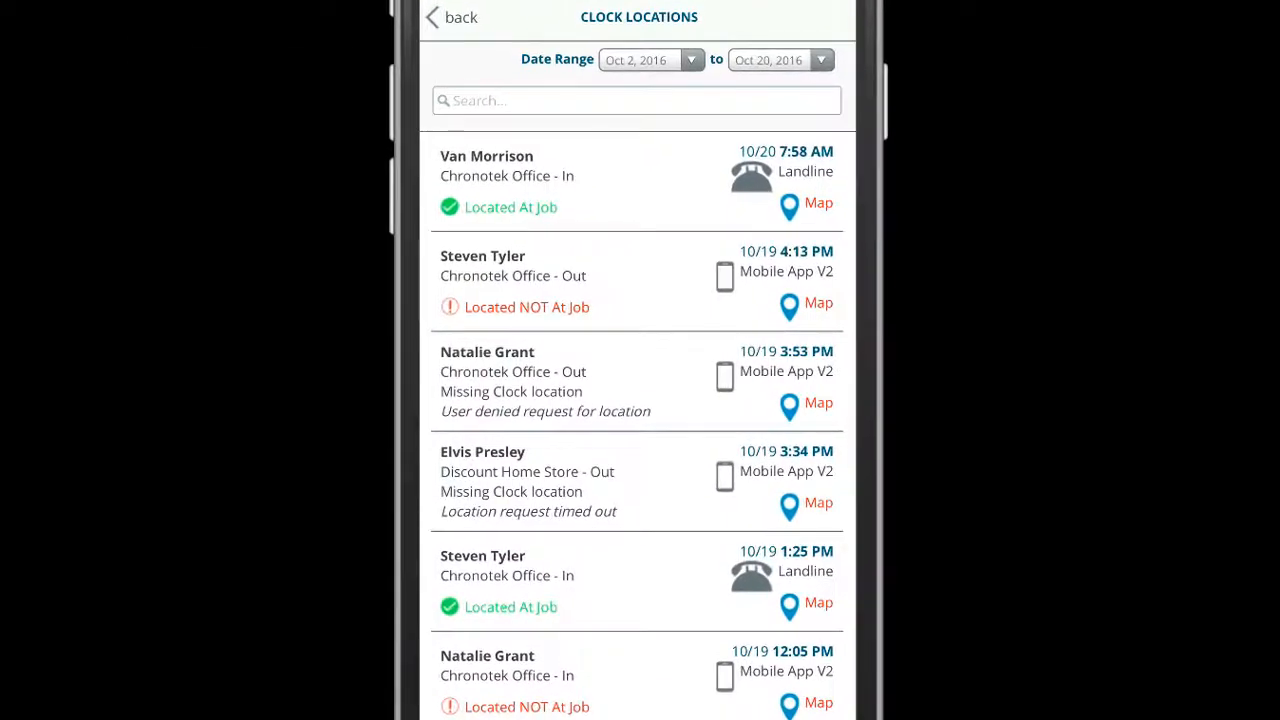
left_click(818, 202)
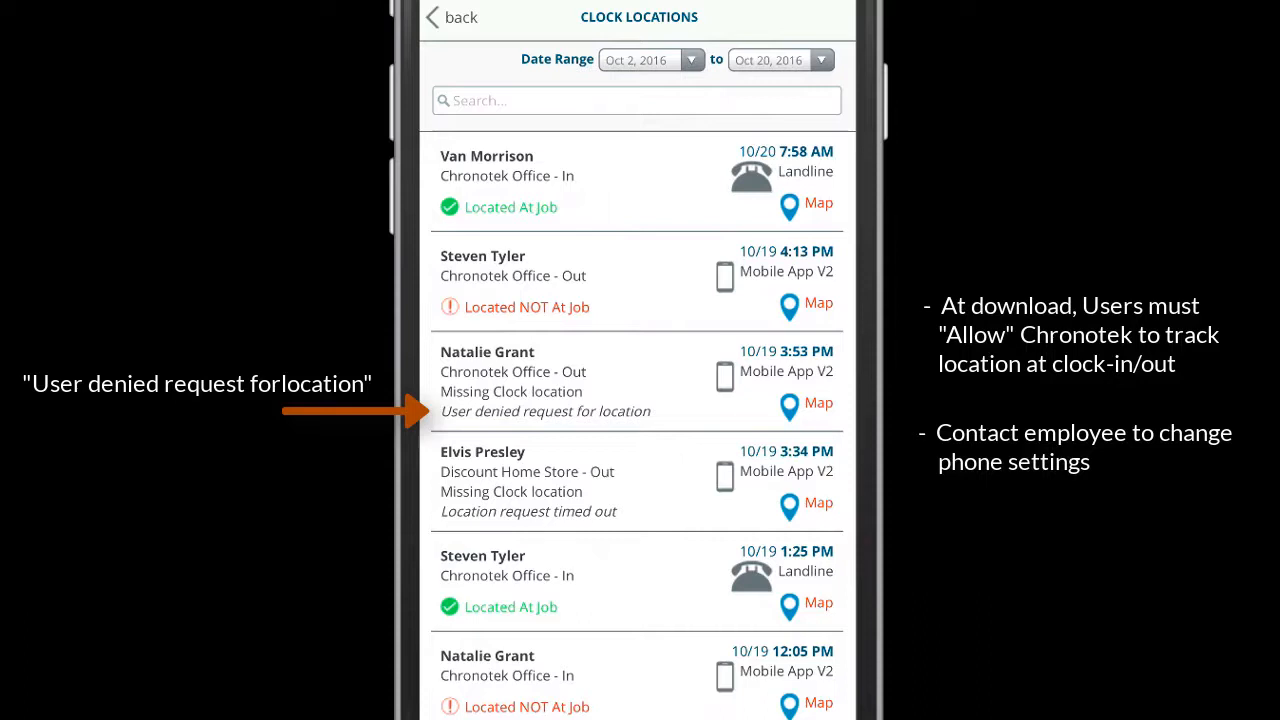
left_click(432, 16)
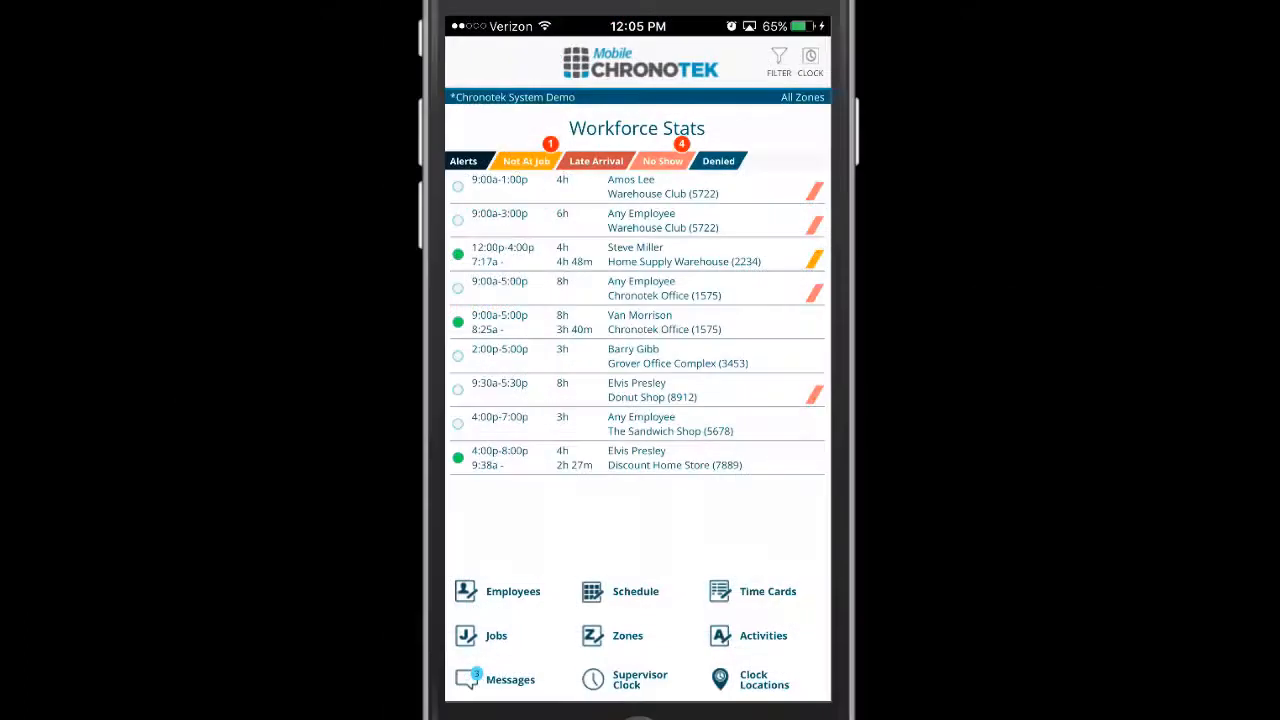
left_click(626, 680)
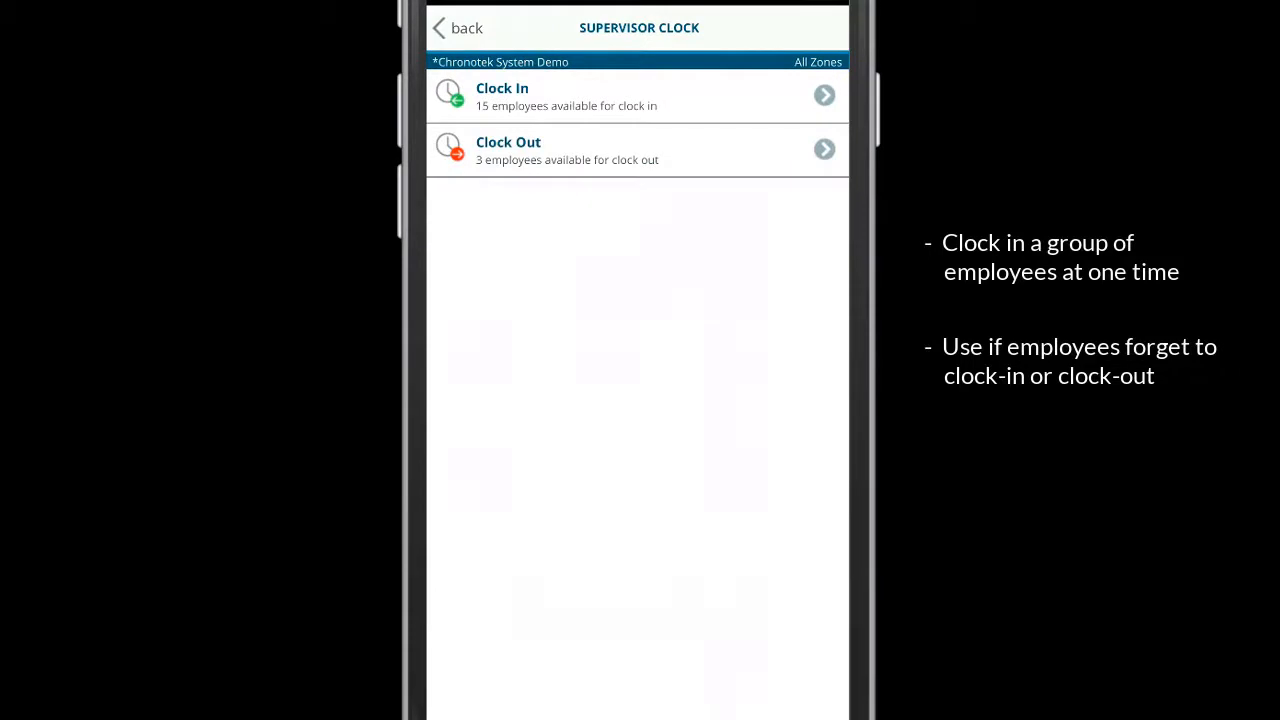
left_click(636, 96)
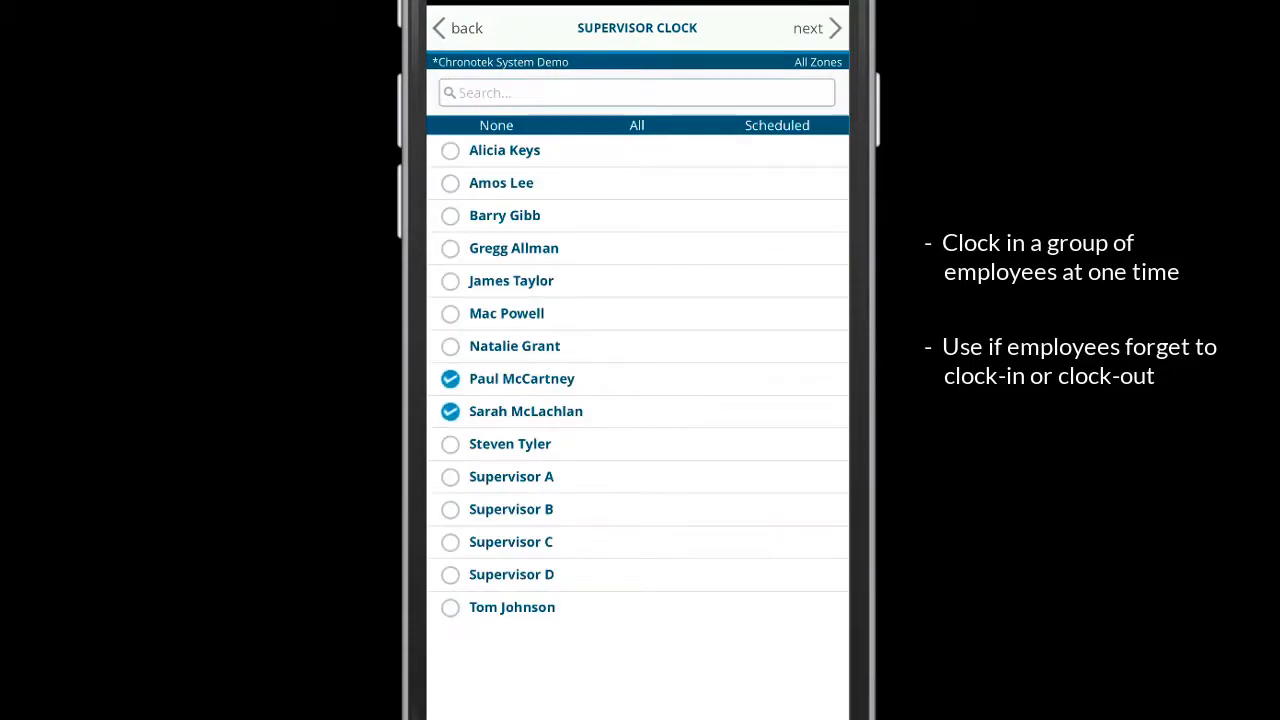
left_click(450, 346)
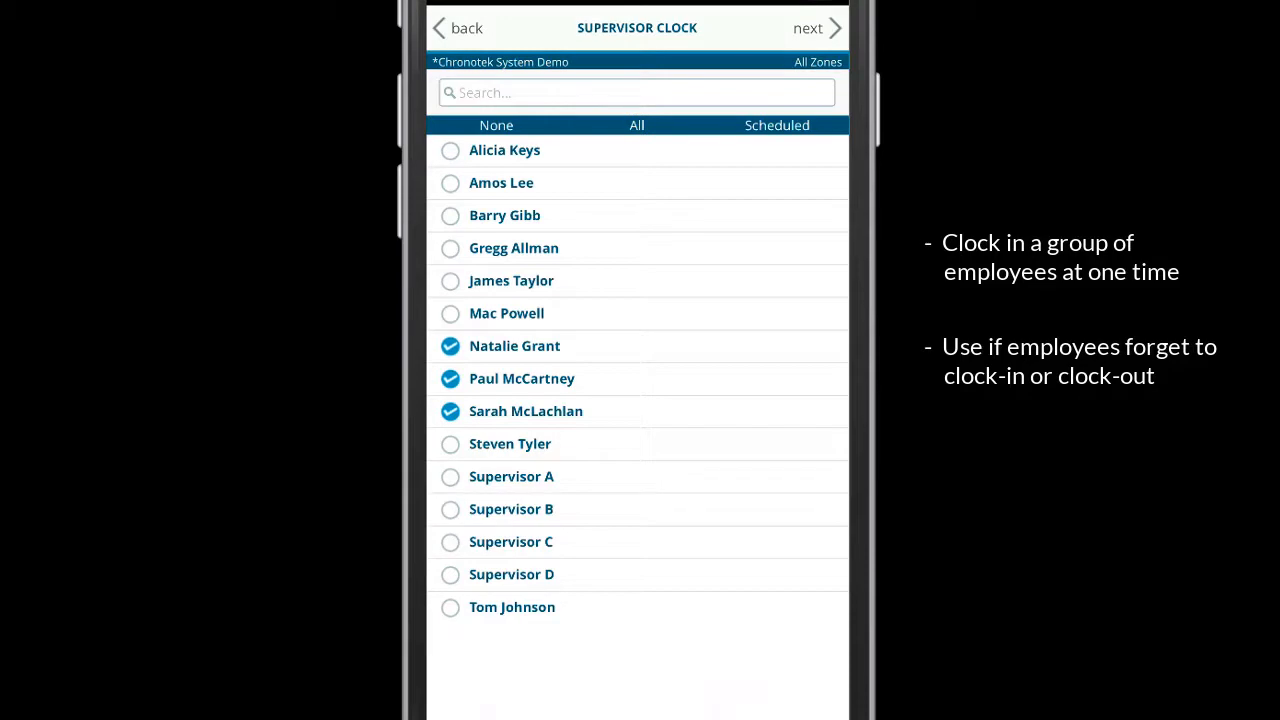
left_click(466, 28)
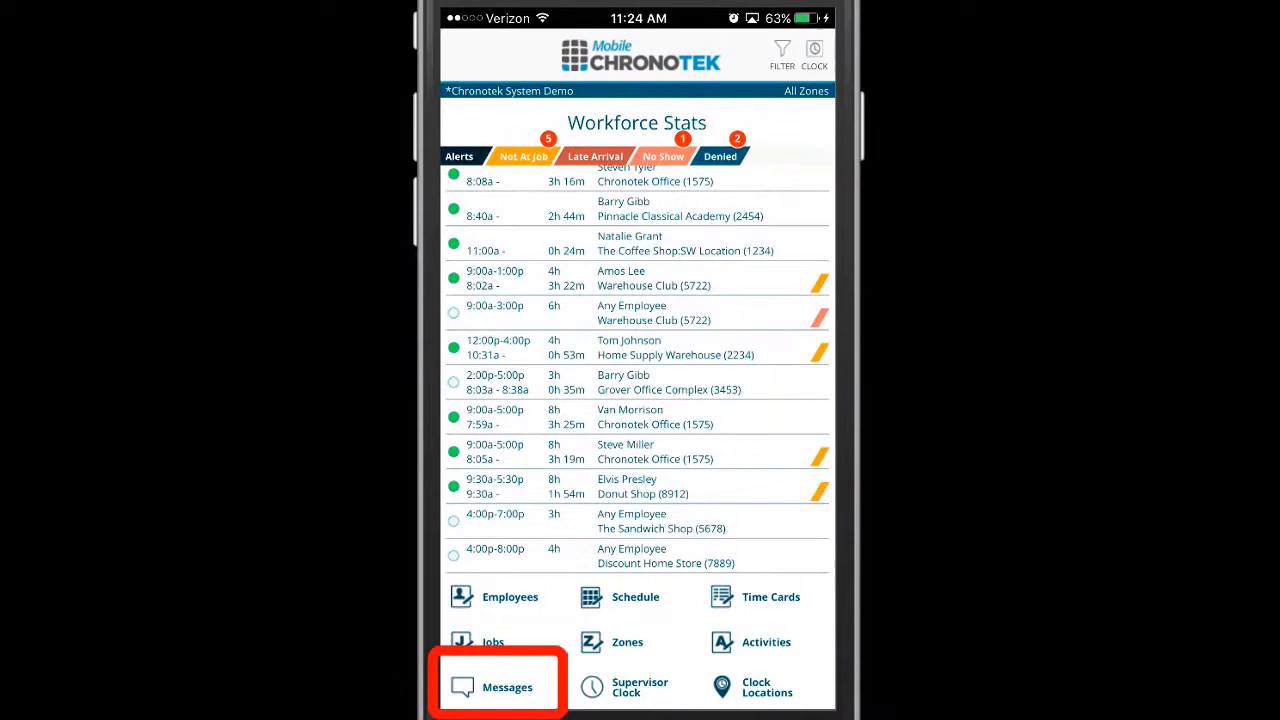
left_click(496, 688)
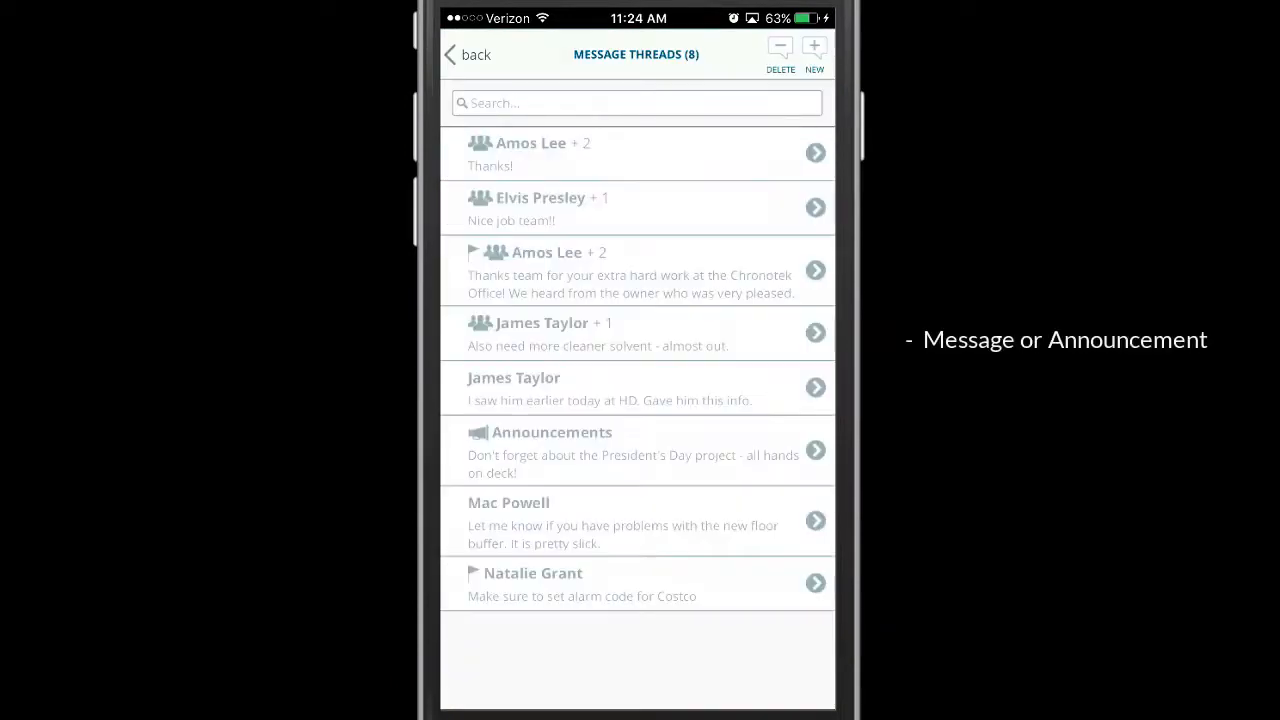
left_click(814, 50)
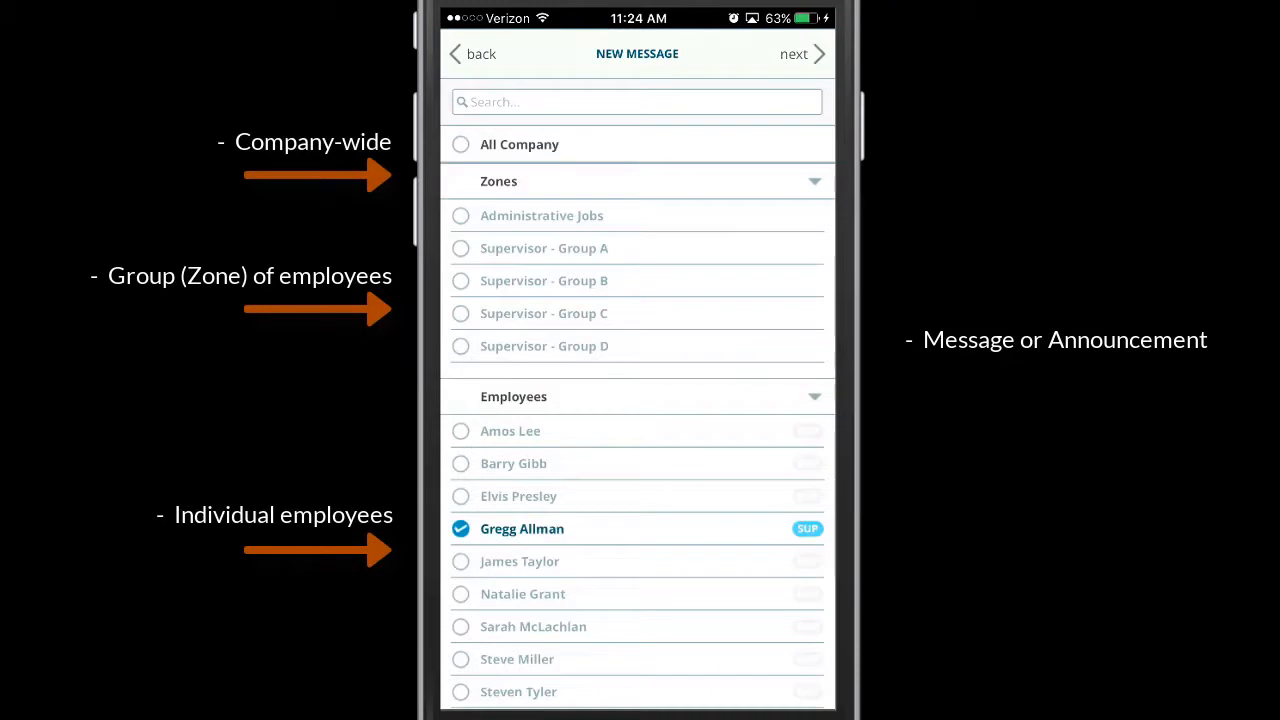
left_click(796, 54)
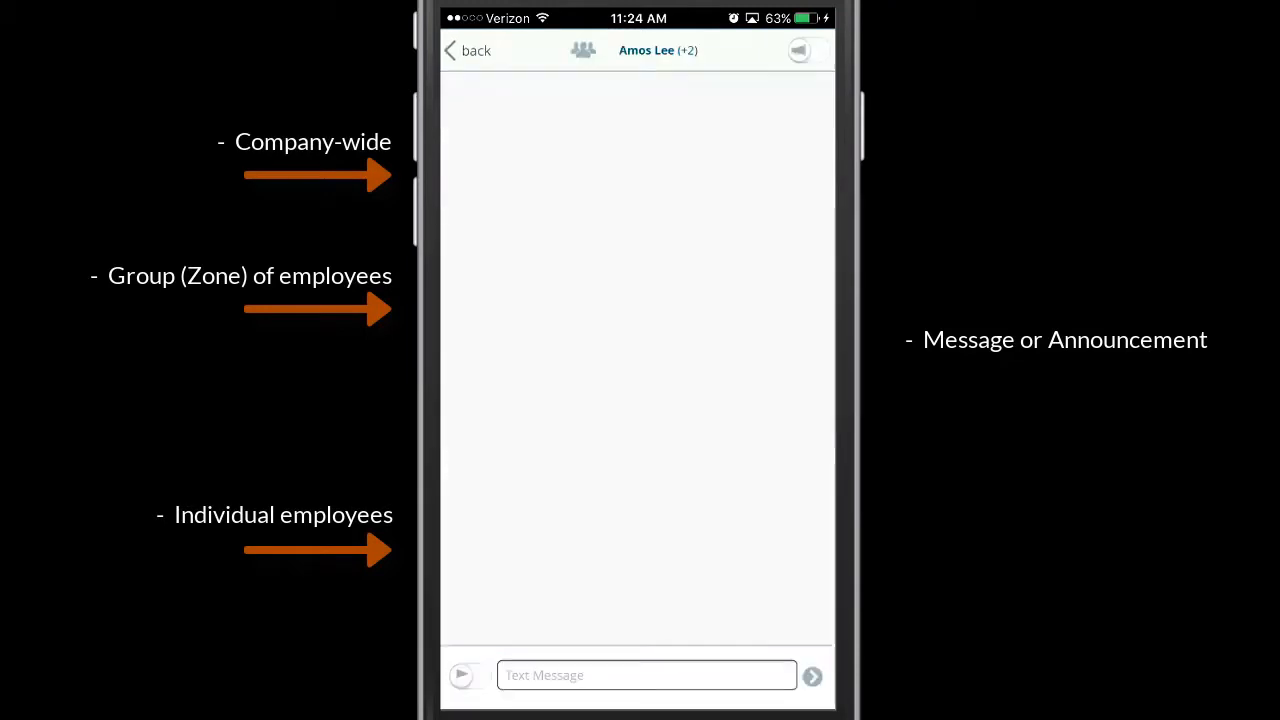
left_click(648, 676)
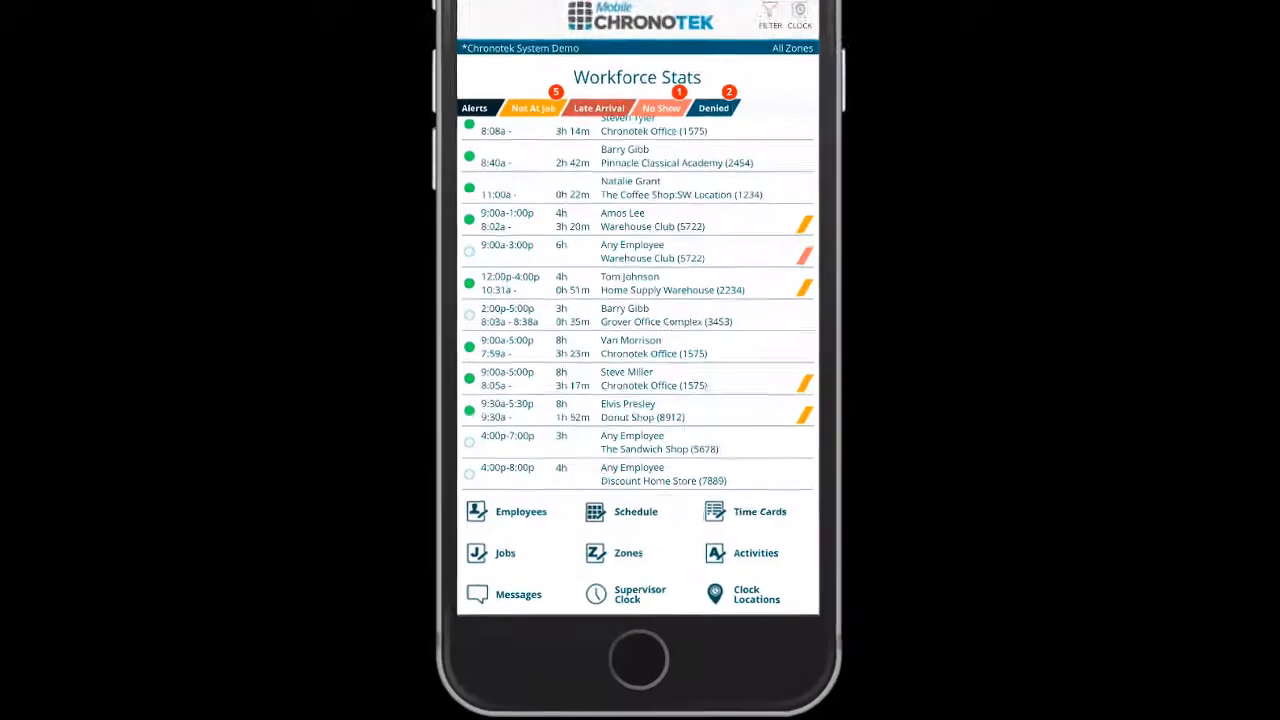
scroll("down", 3)
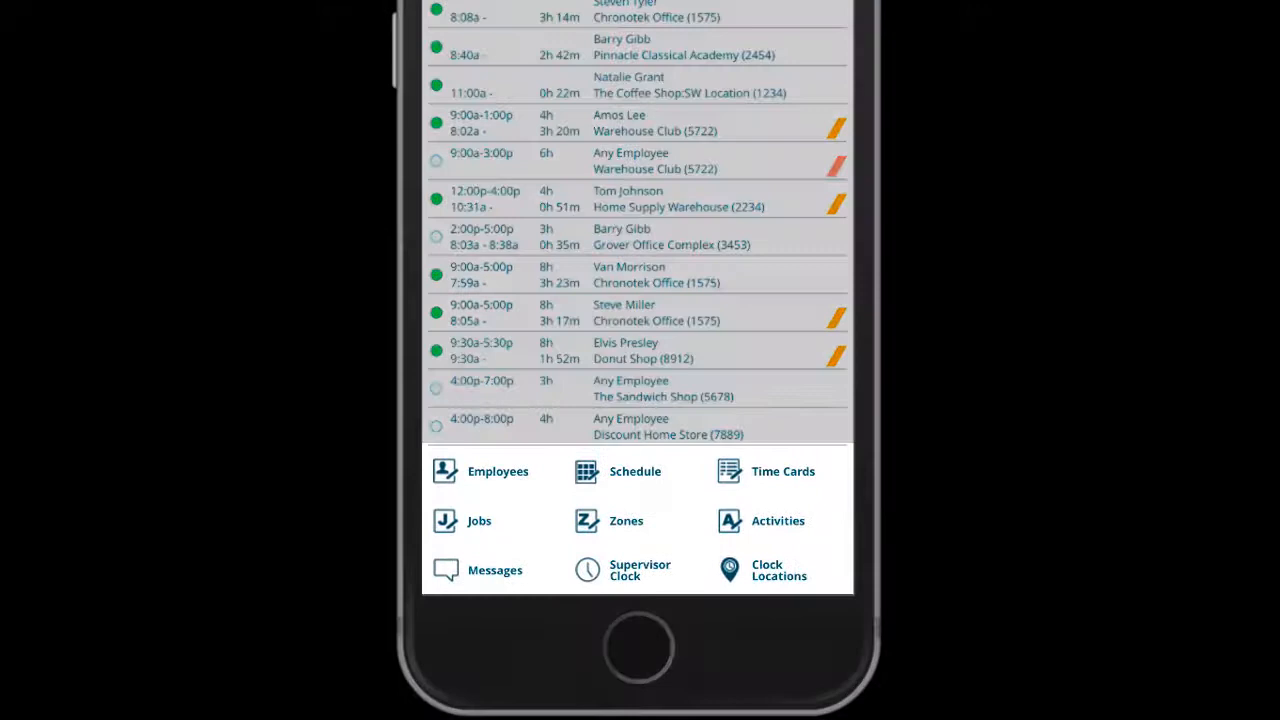